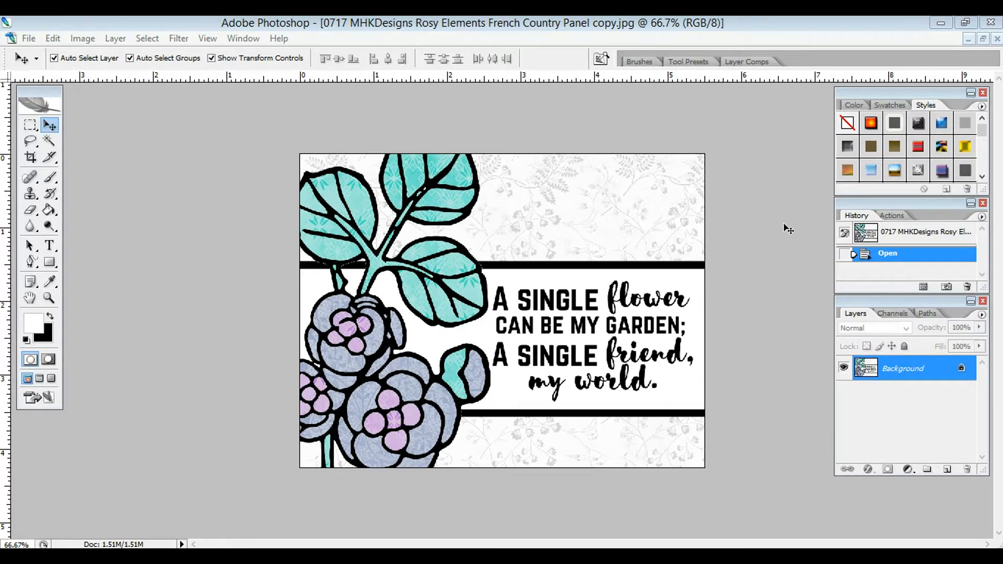
mouse_move(511, 242)
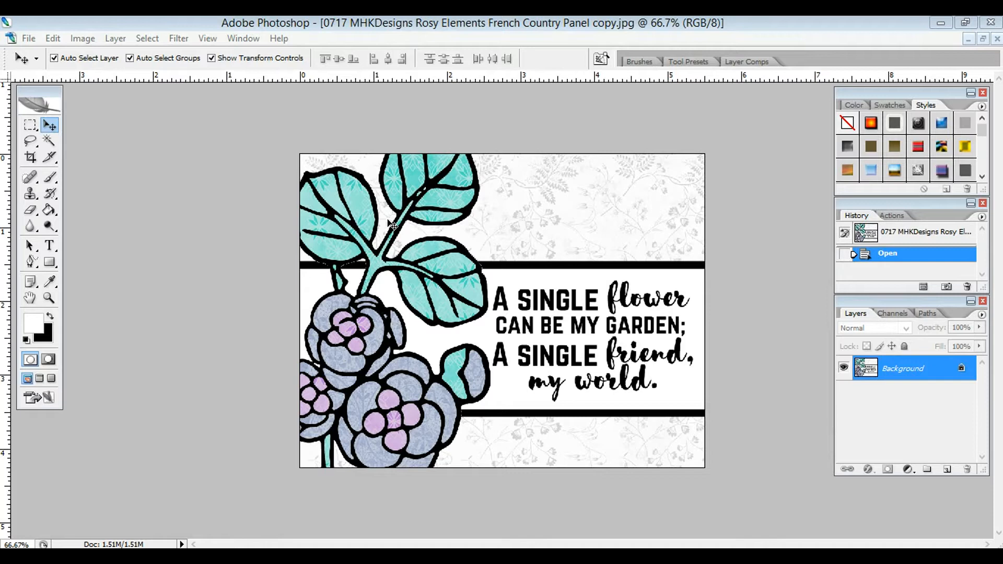
mouse_move(349, 332)
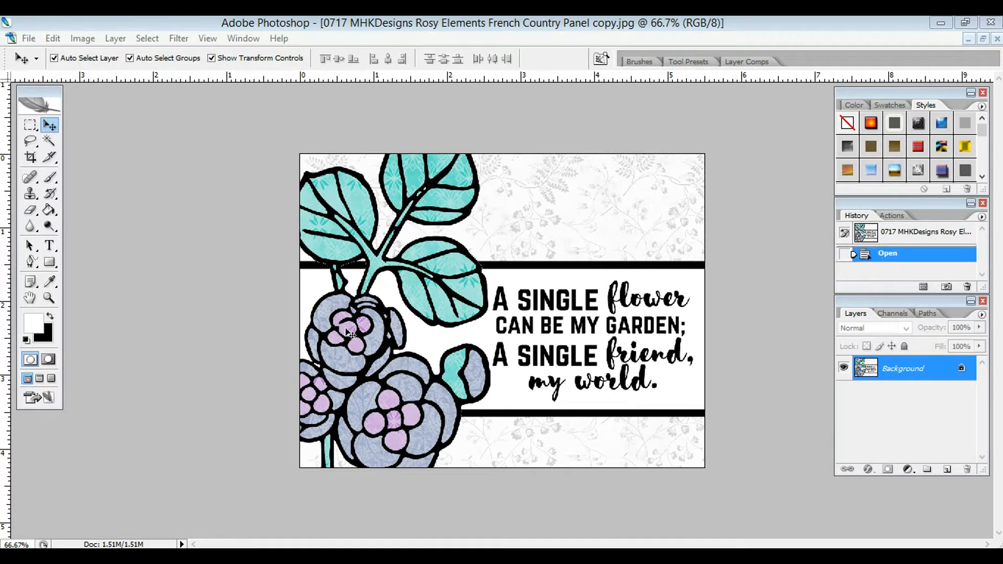
mouse_move(397, 352)
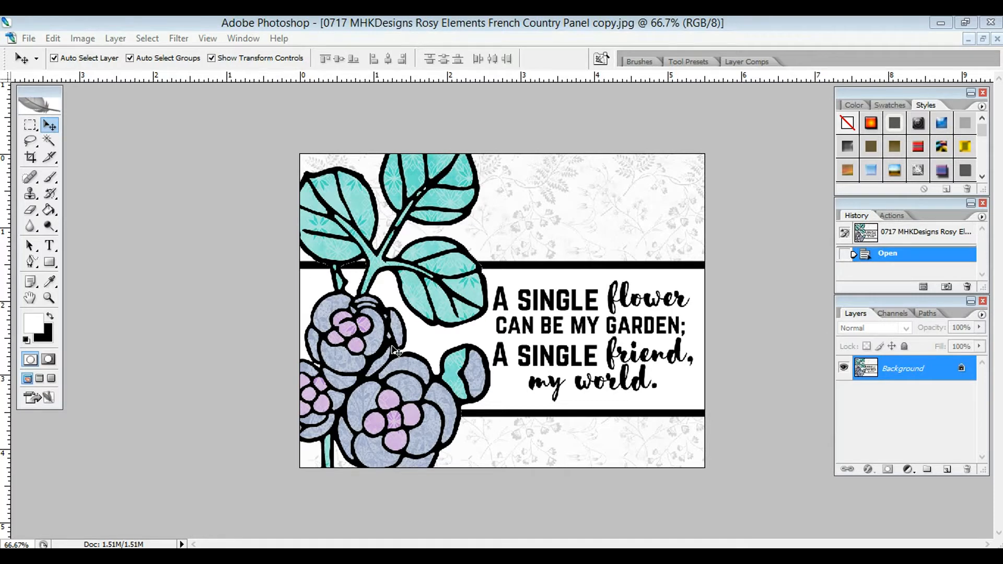
mouse_move(452, 308)
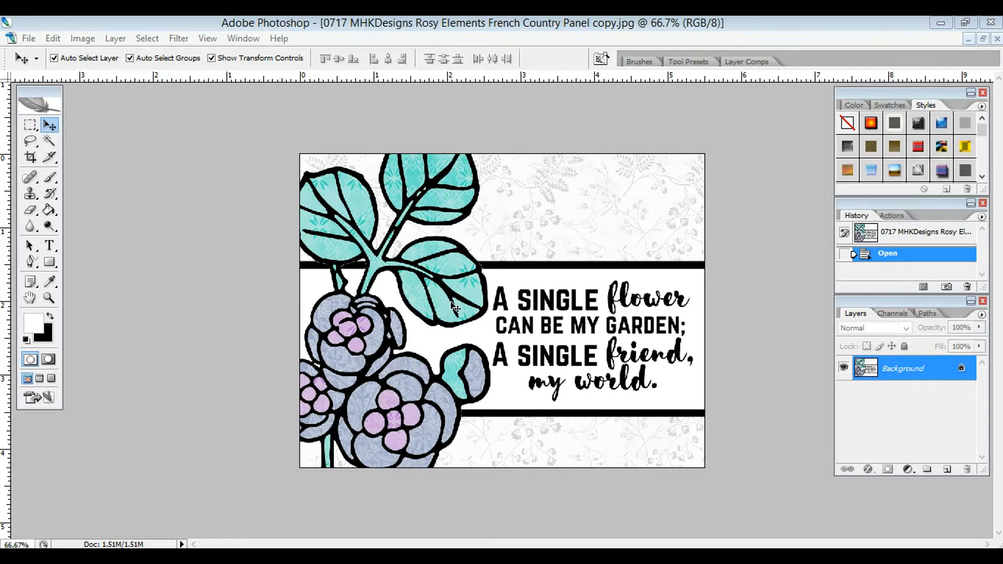
mouse_move(365, 223)
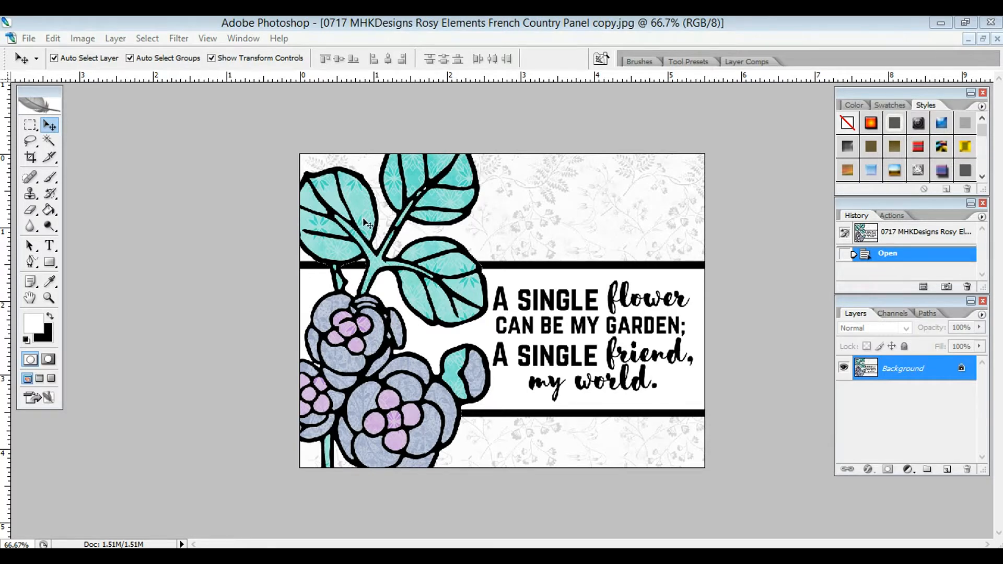
mouse_move(416, 199)
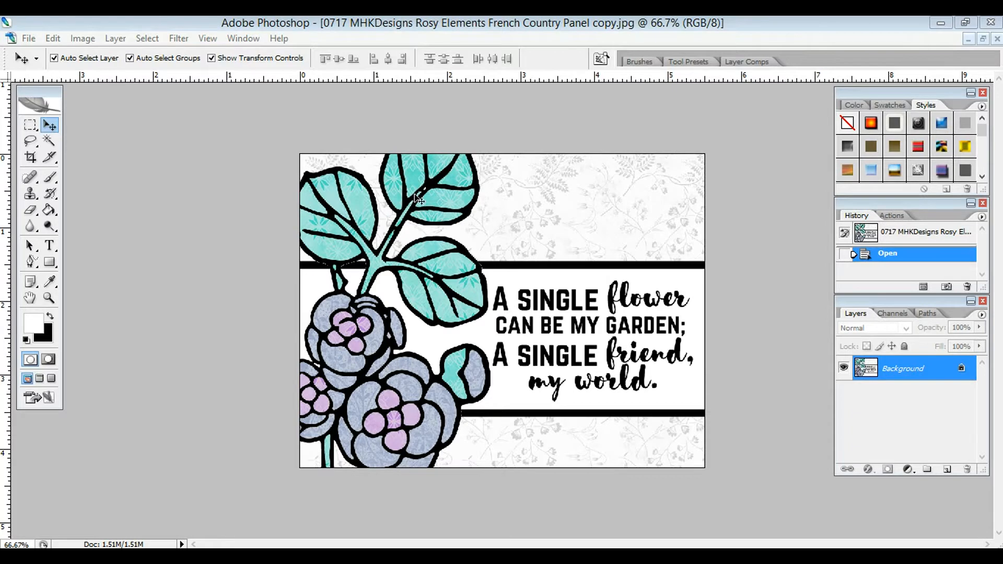
mouse_move(971, 45)
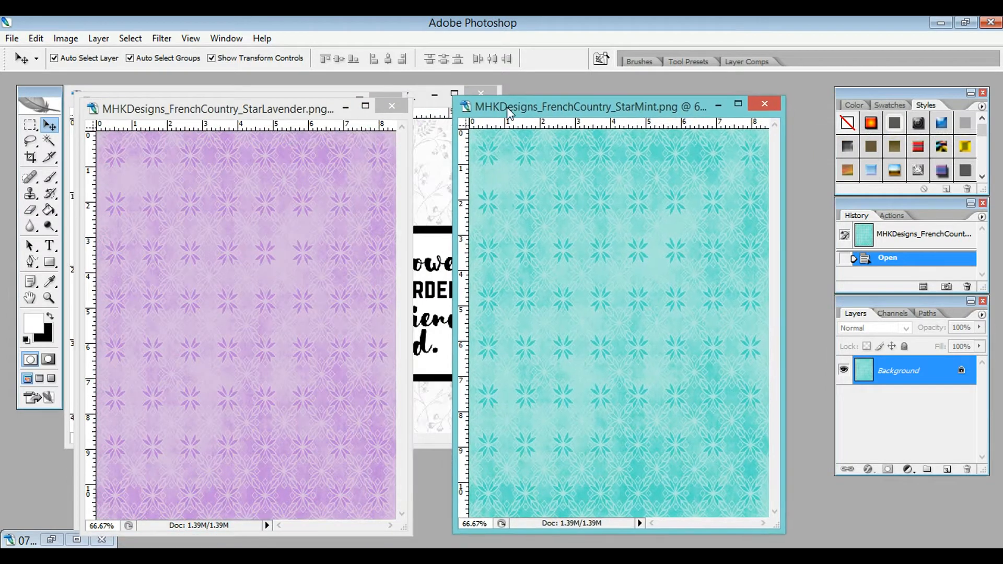
Define the lavender star paper as a pattern and close its document.
left_click_drag(214, 108, 397, 147)
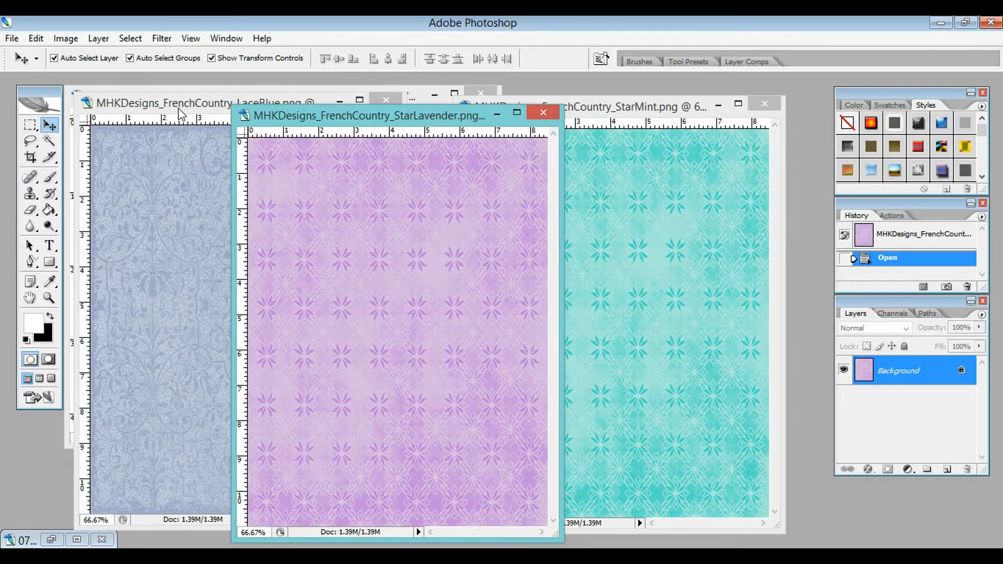
left_click(35, 39)
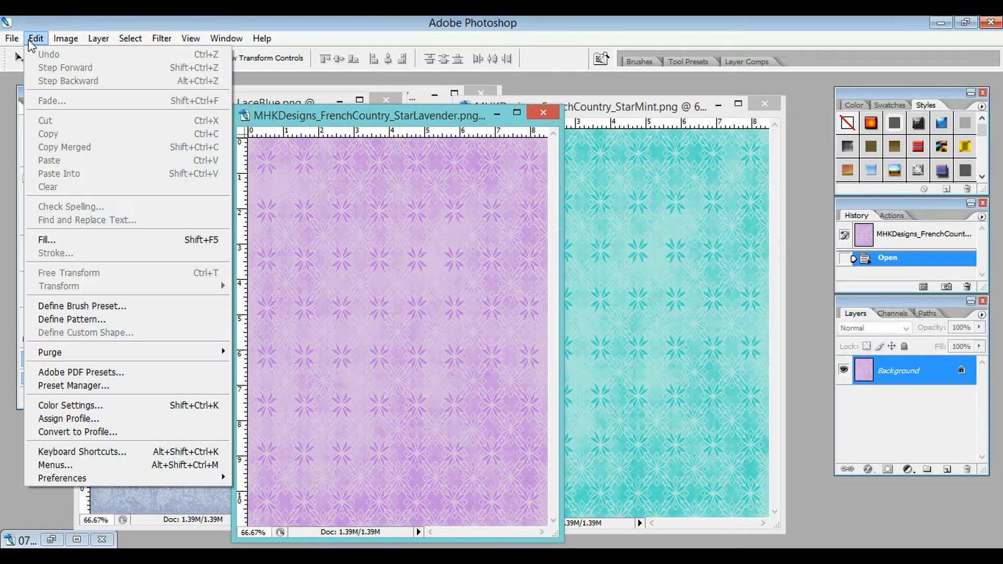
mouse_move(71, 320)
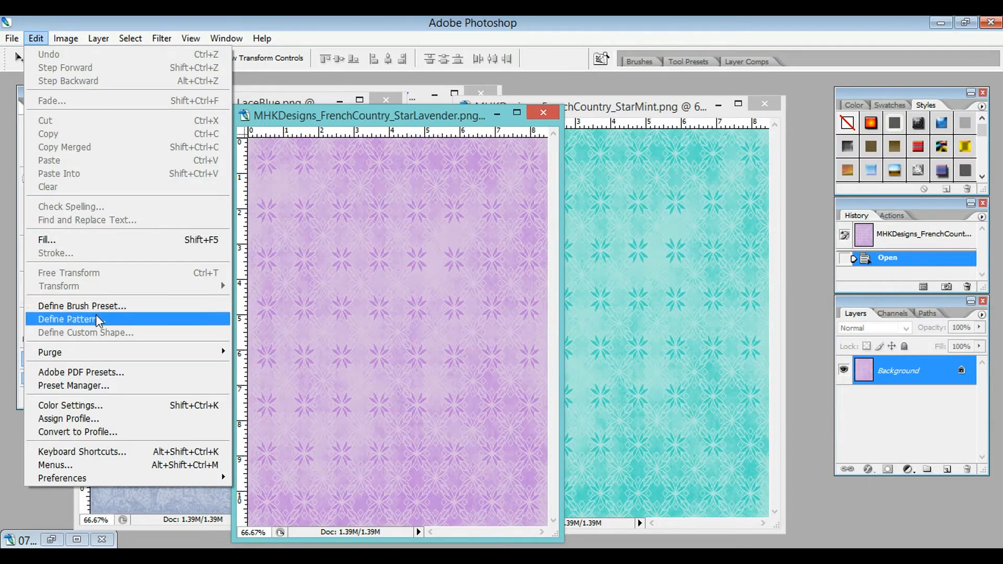
left_click(69, 319)
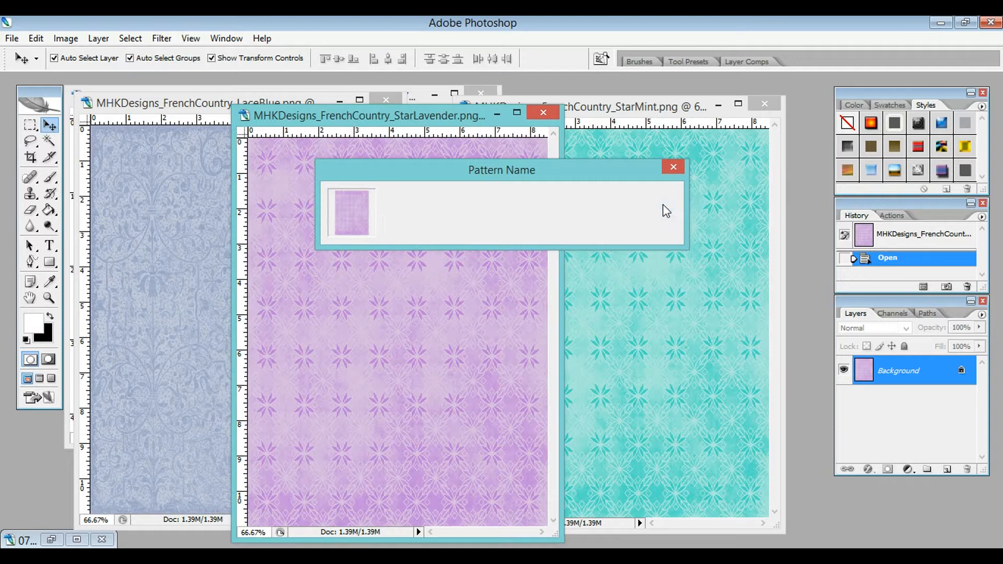
left_click(672, 167)
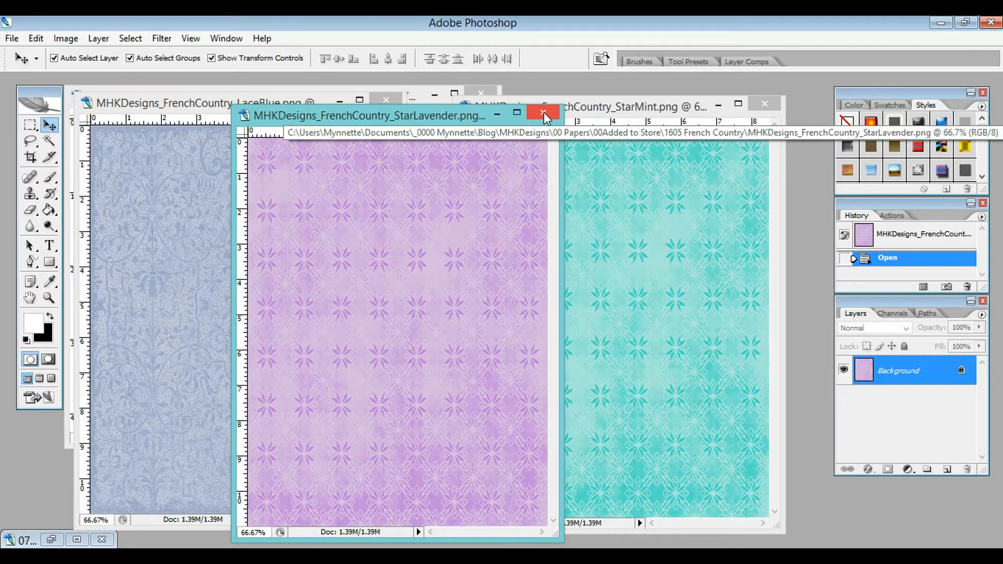
left_click(544, 113)
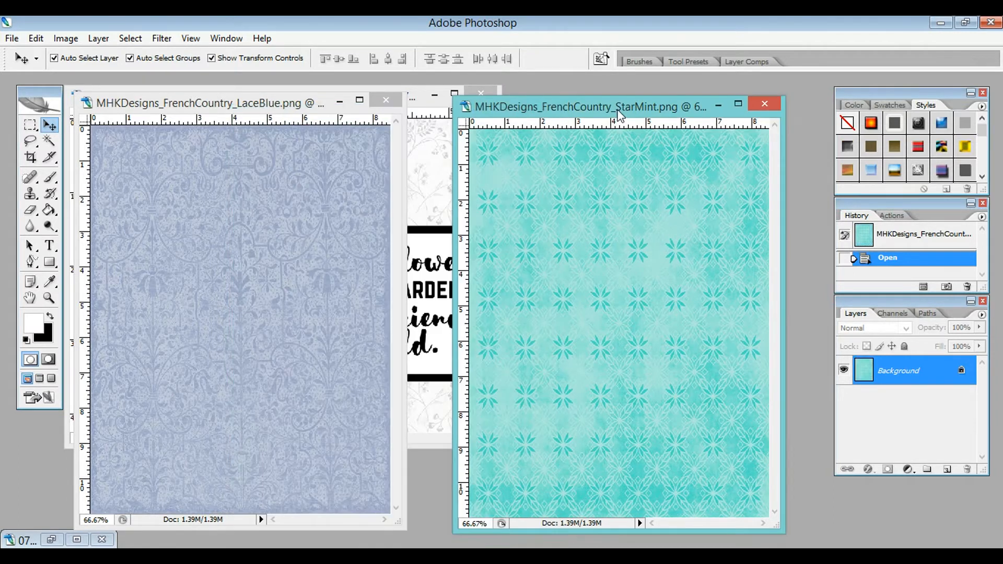
Define the mint star paper as a pattern and close its document.
left_click(36, 39)
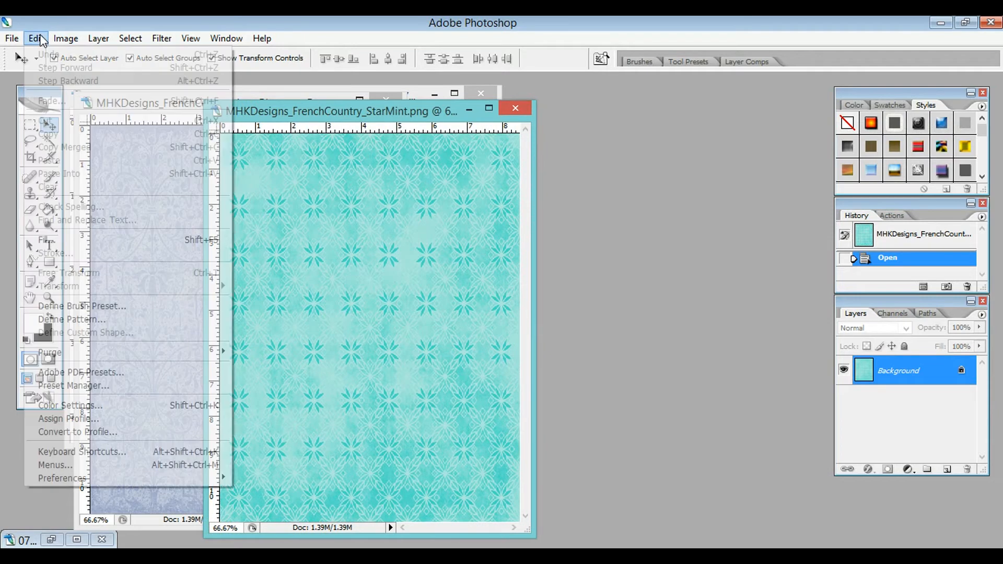
left_click(70, 320)
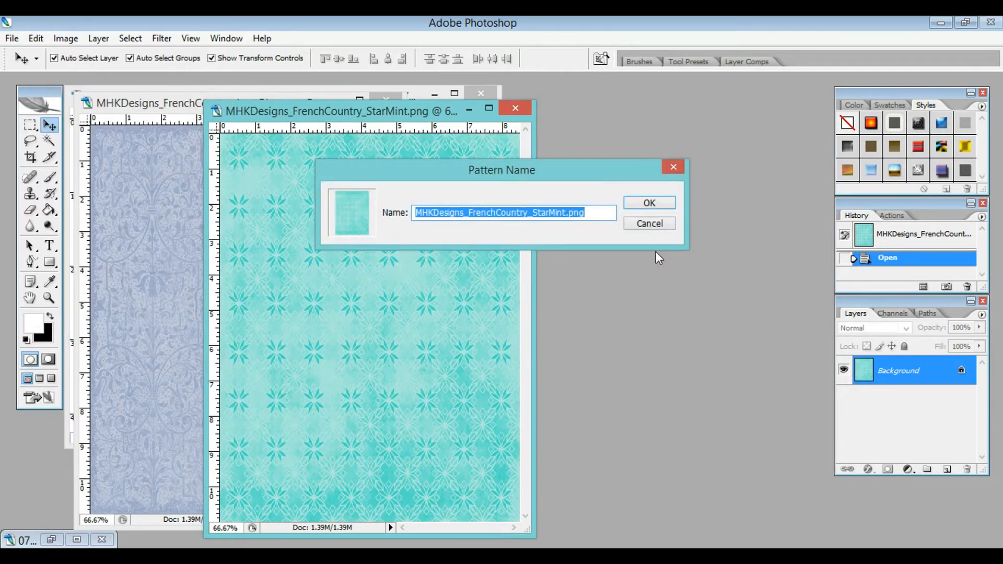
left_click(649, 203)
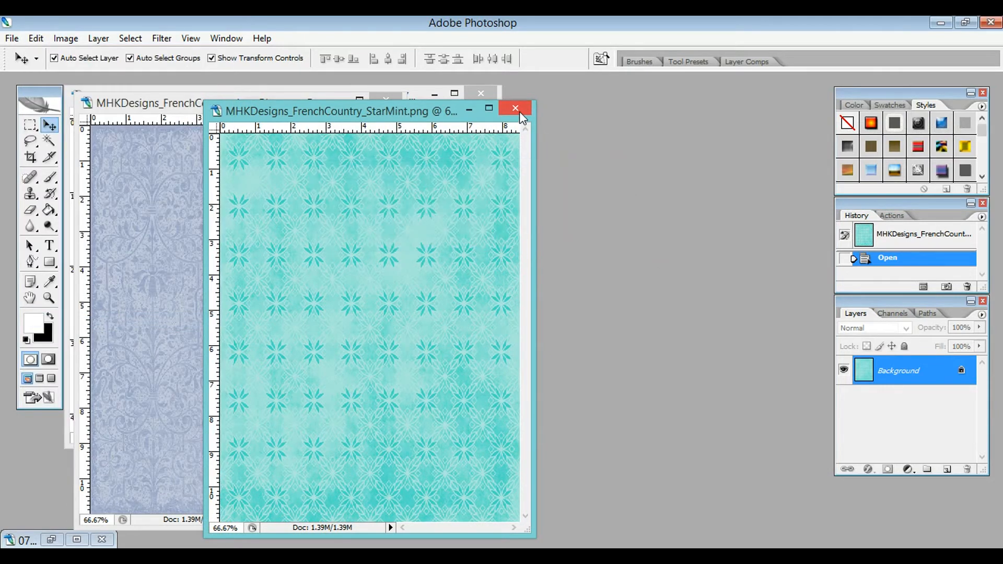
left_click(515, 108)
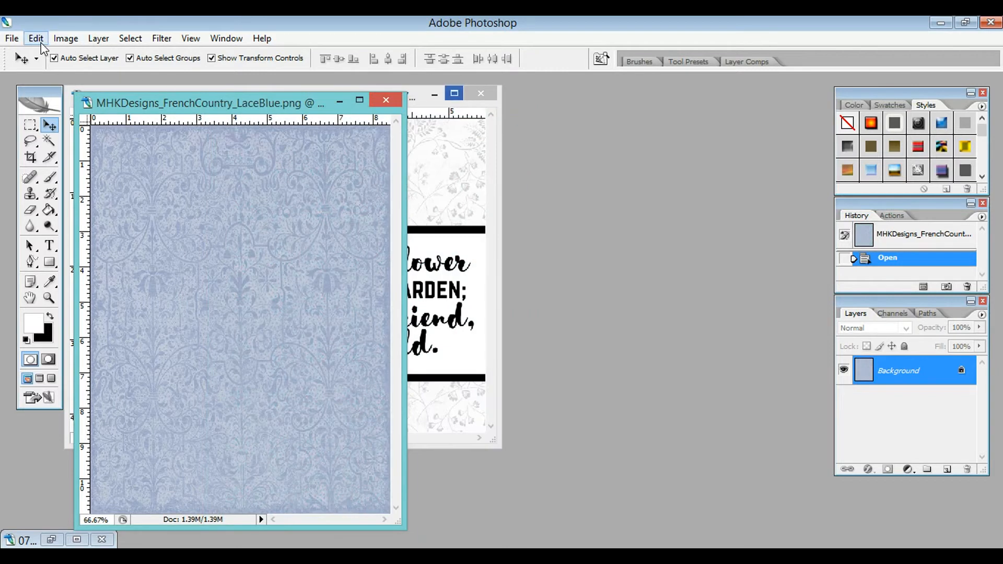
left_click(35, 38)
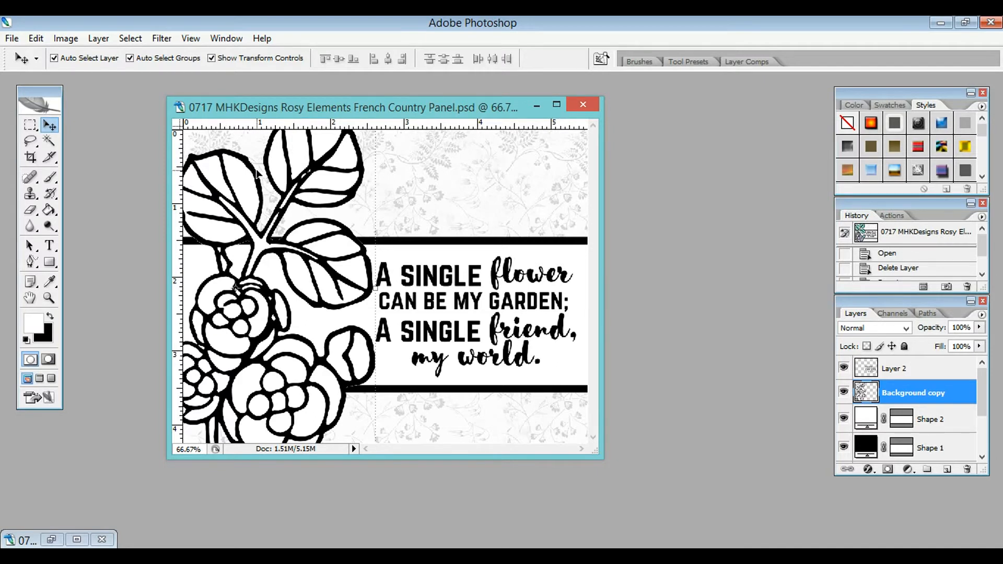
mouse_move(115, 142)
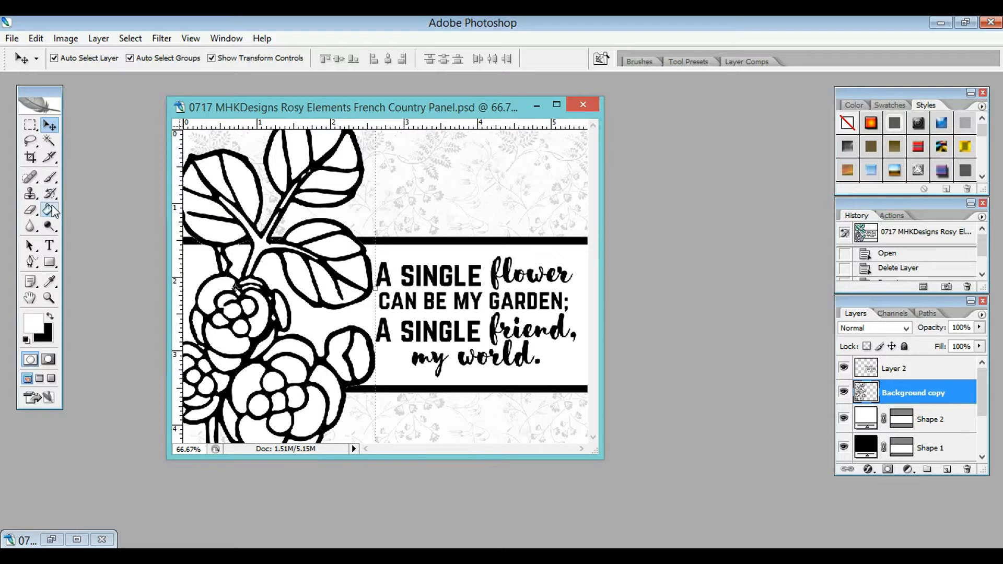
Set the Paint Bucket to fill with the purple pattern.
left_click(49, 210)
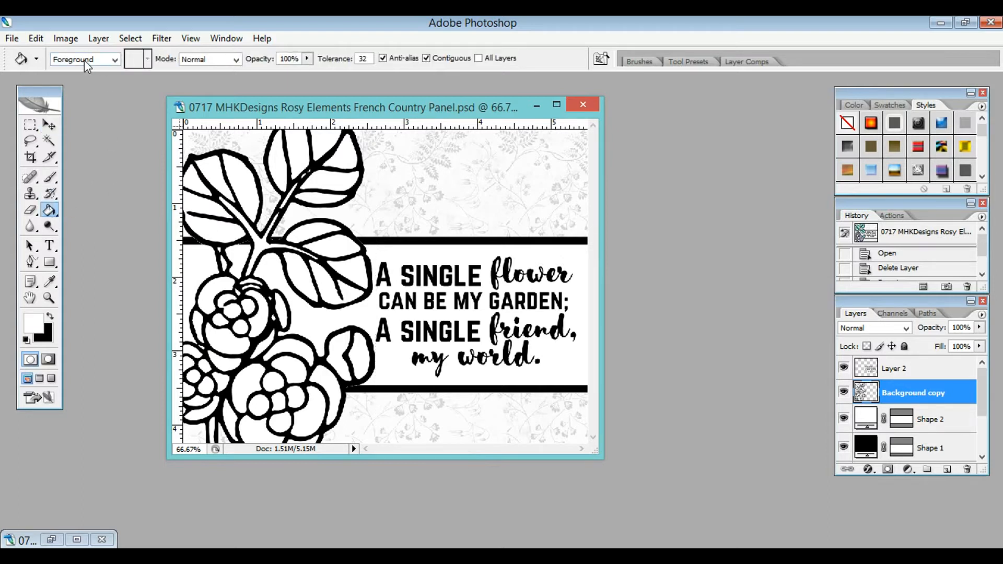
left_click(114, 58)
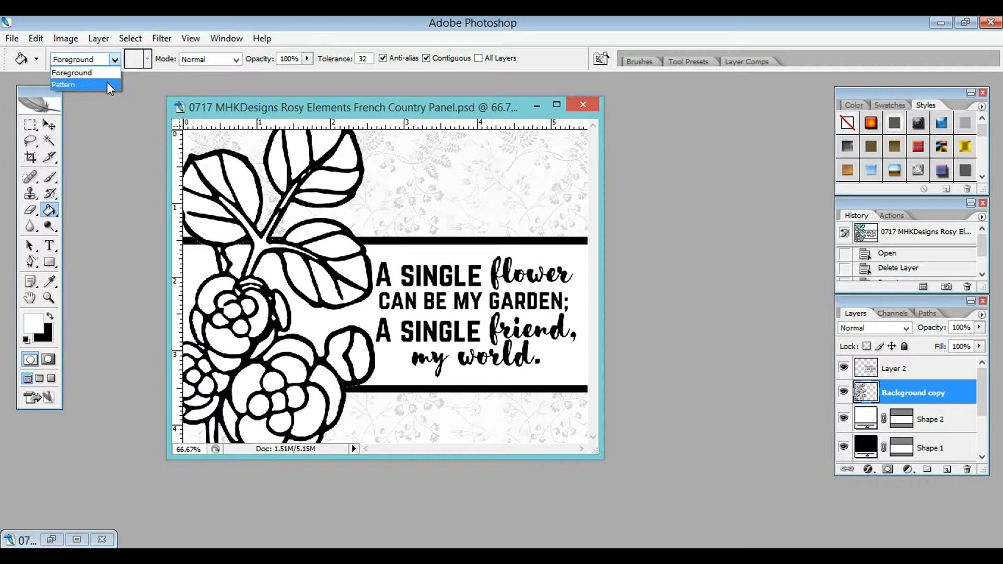
left_click(64, 84)
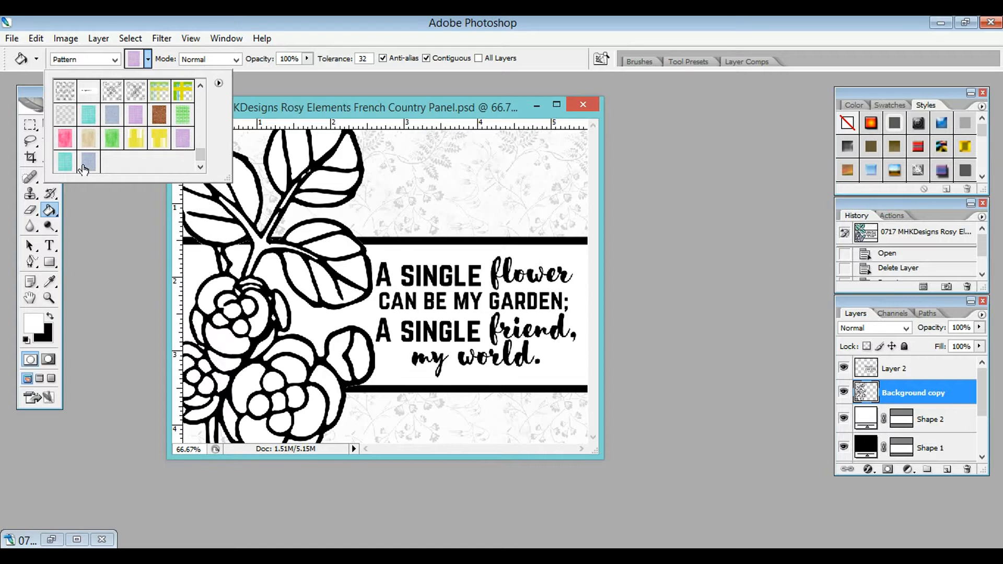
mouse_move(181, 143)
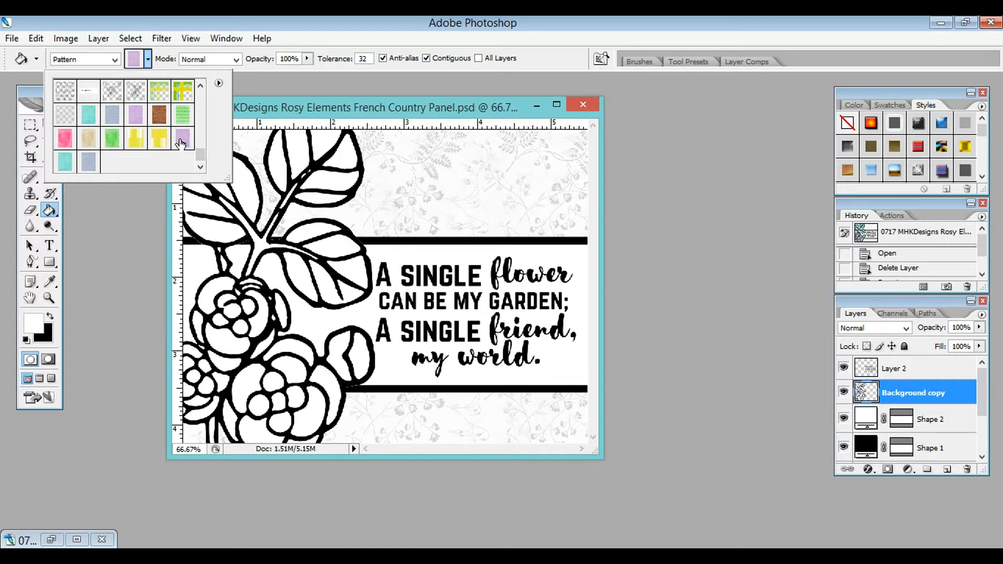
mouse_move(63, 172)
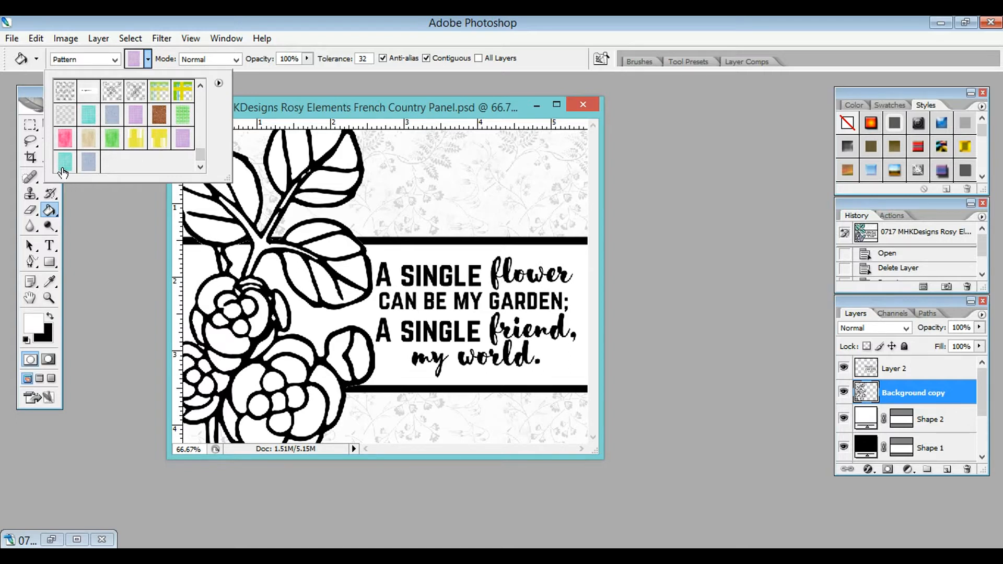
mouse_move(139, 119)
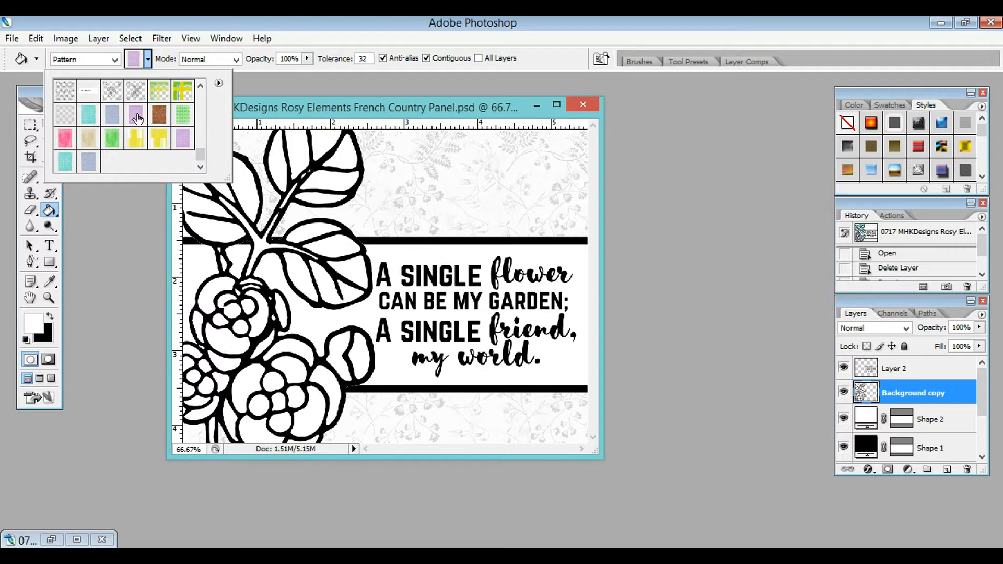
mouse_move(146, 155)
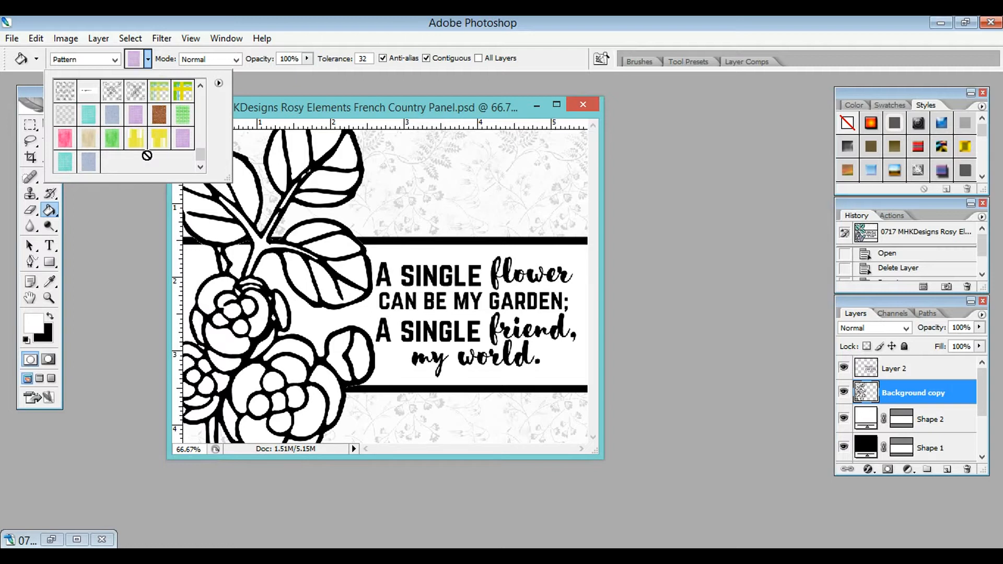
mouse_move(184, 141)
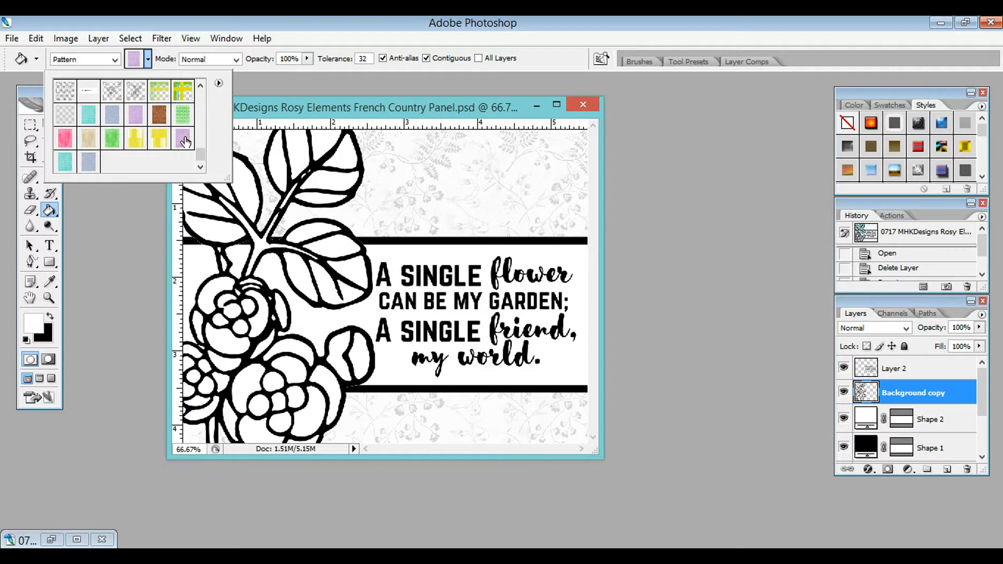
left_click(184, 140)
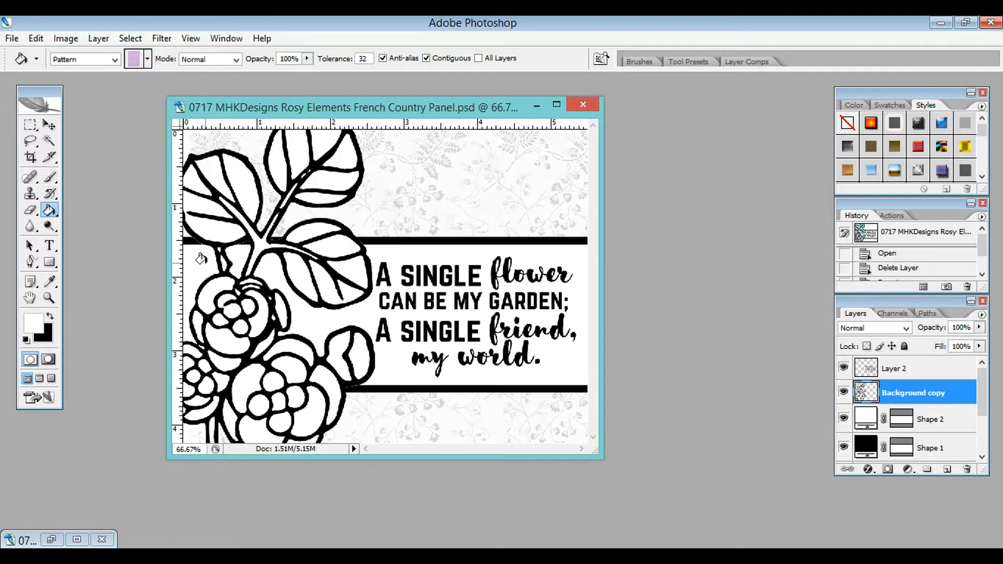
Fill the upper and lower flower centres with the purple pattern.
left_click(227, 307)
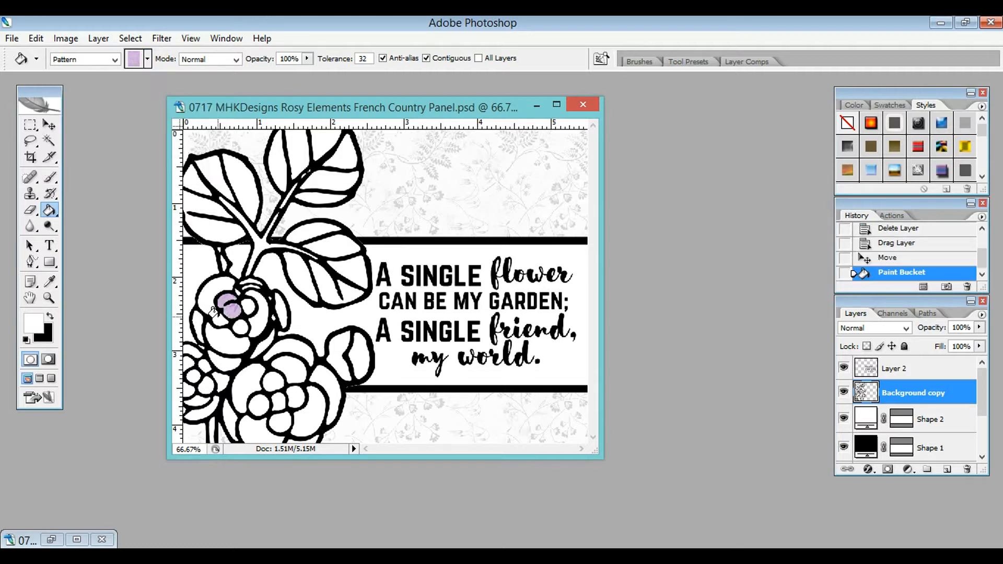
left_click(230, 307)
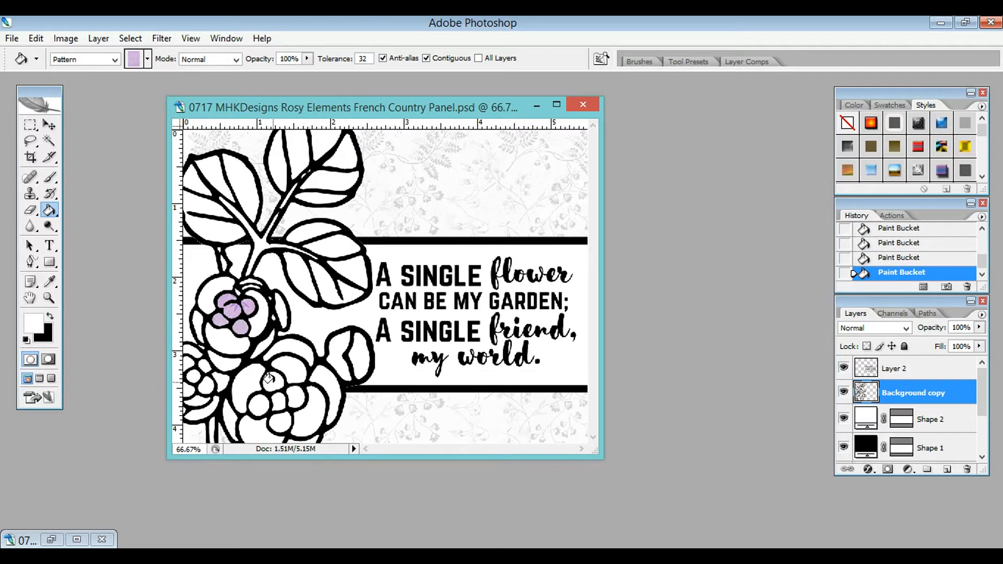
left_click(272, 395)
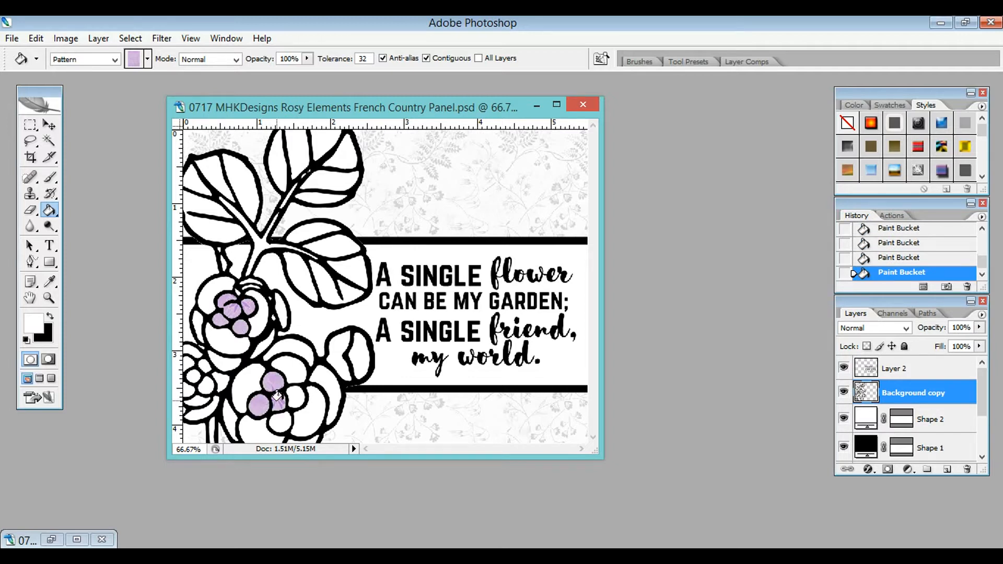
left_click(278, 403)
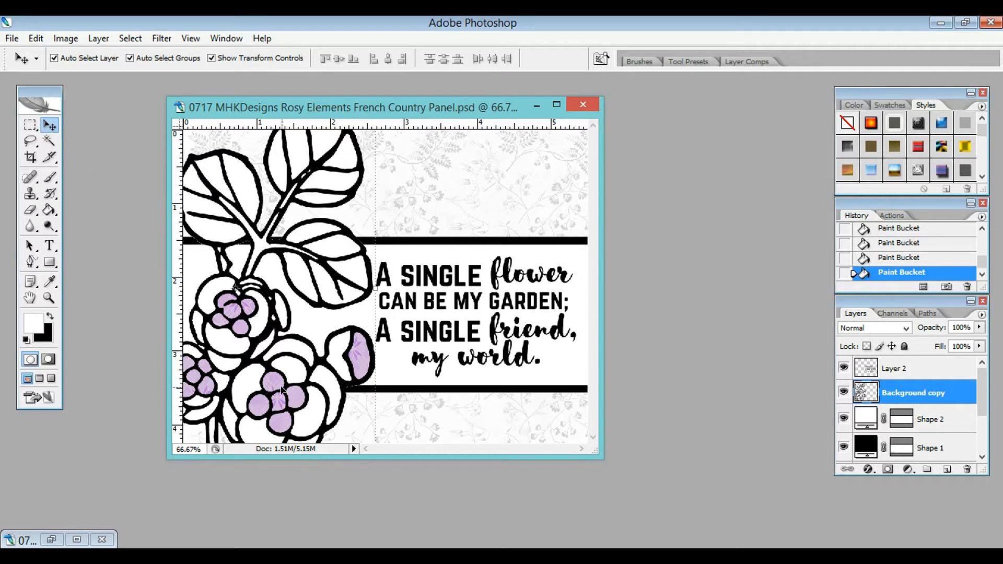
left_click(244, 307)
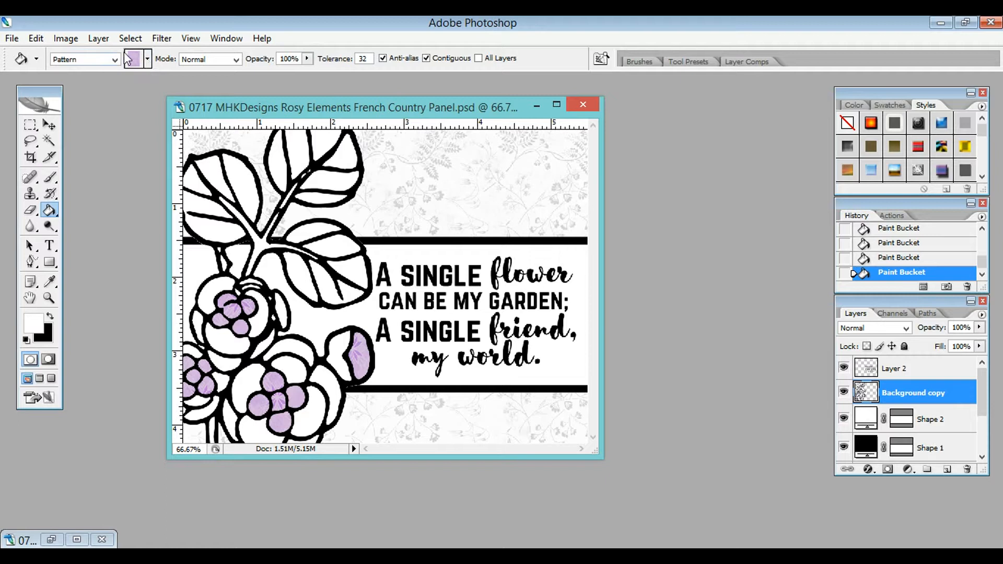
Fill the top leaf and stem with the teal pattern.
left_click(147, 58)
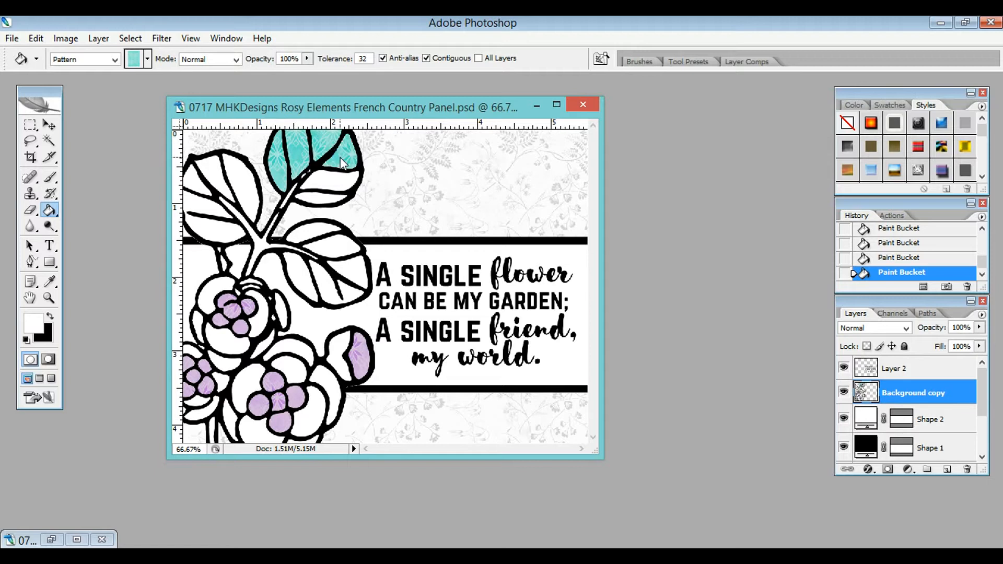
left_click(320, 178)
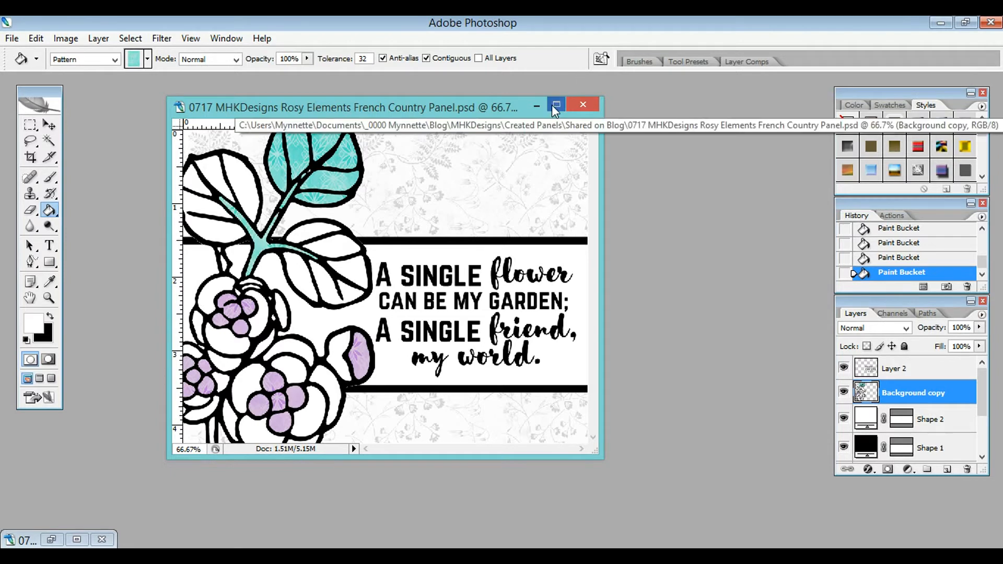
Maximize the document and fill the remaining three leaves with the teal pattern.
left_click(555, 105)
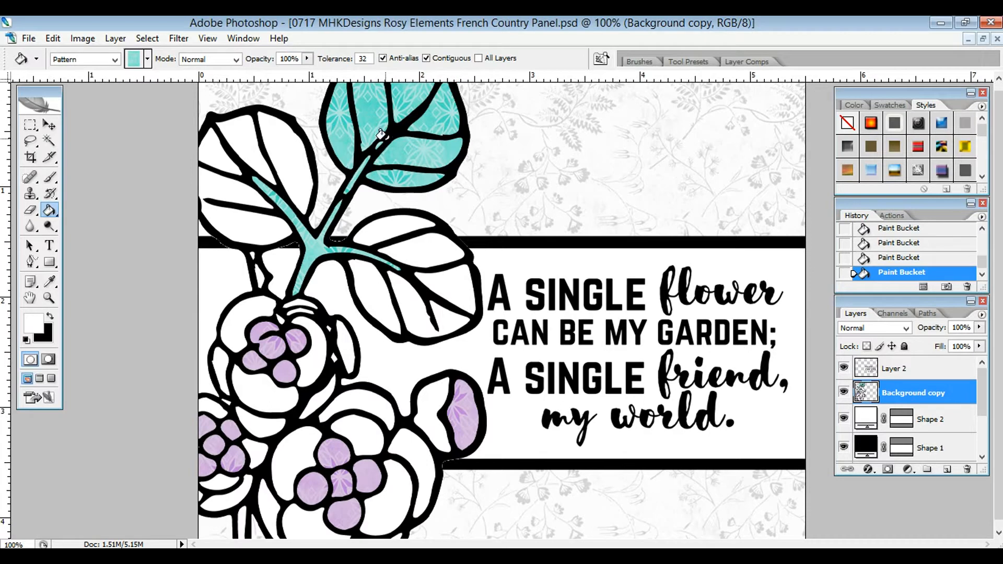
mouse_move(504, 229)
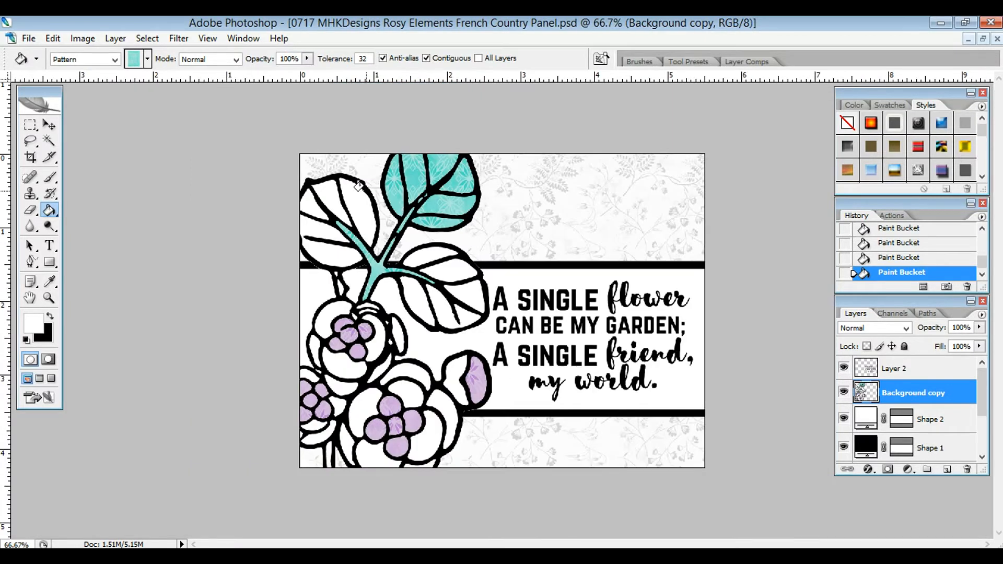
left_click(338, 205)
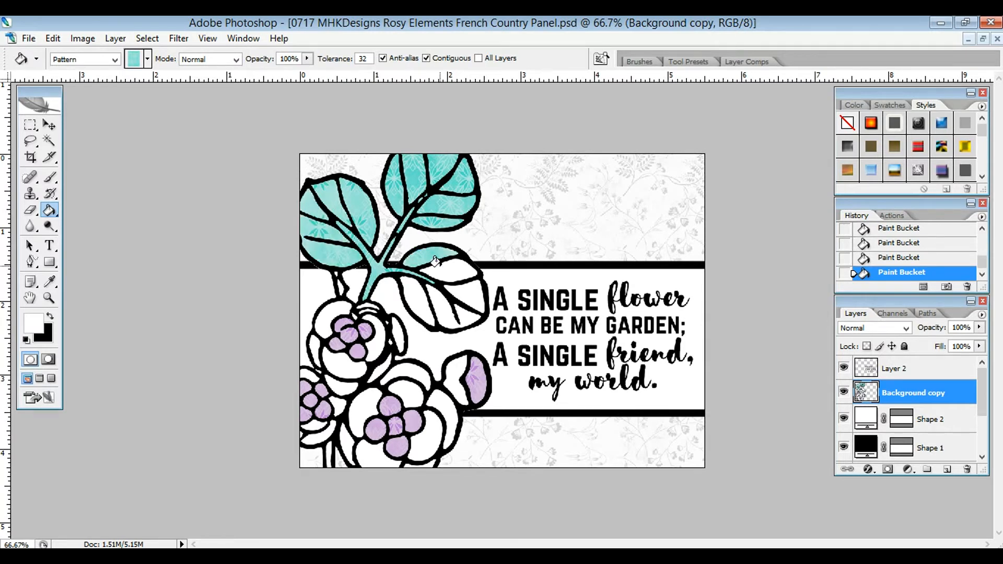
left_click(441, 269)
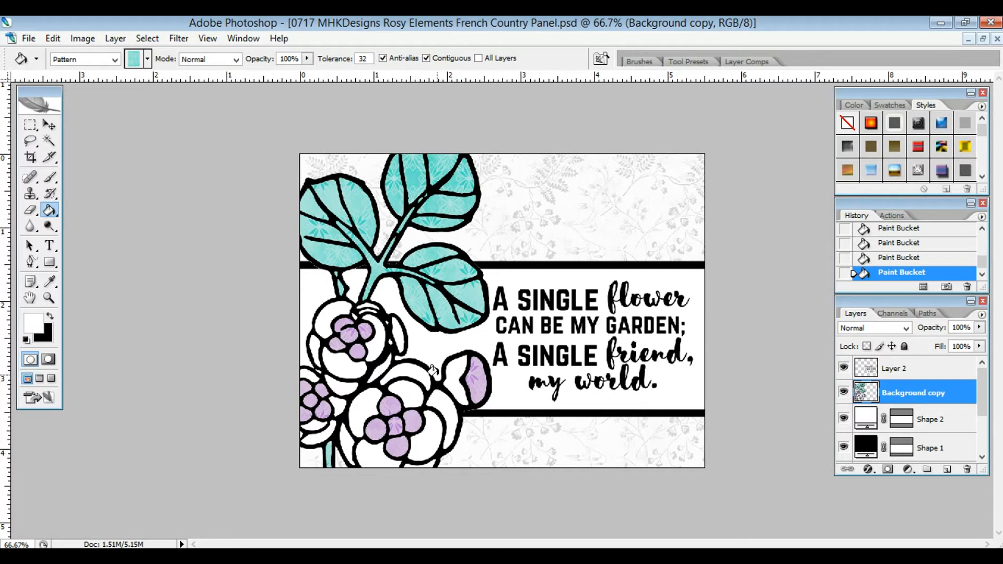
left_click(460, 377)
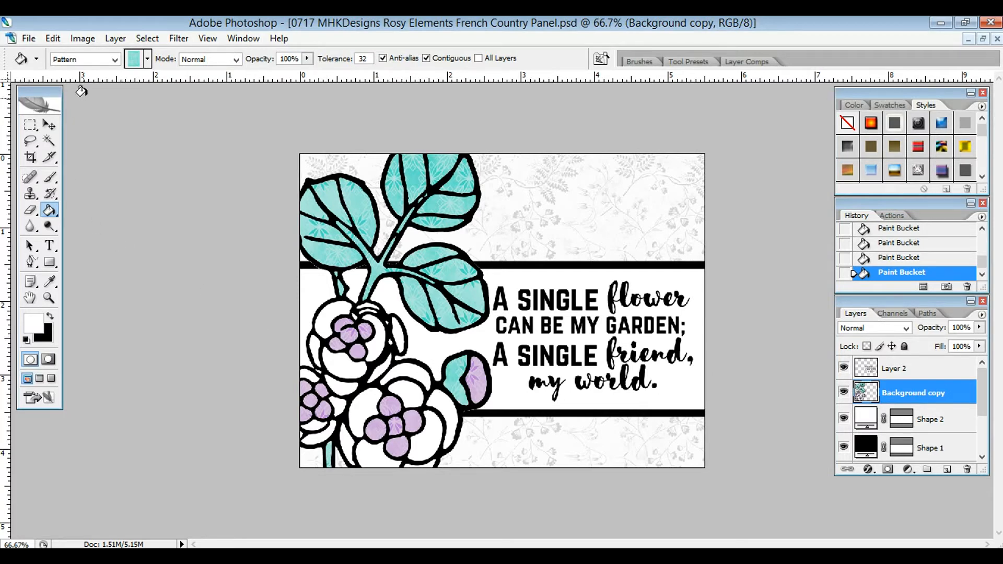
left_click(146, 58)
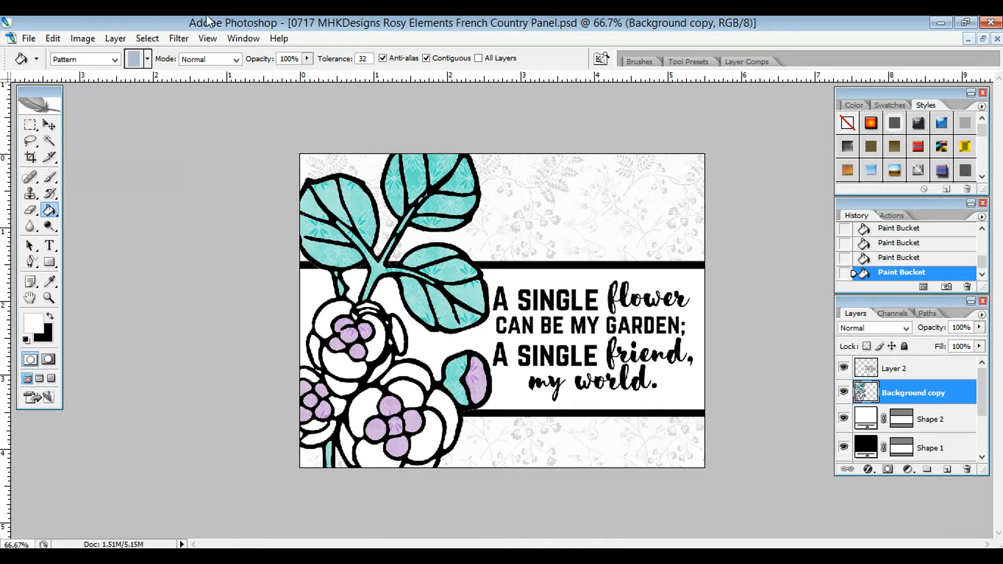
Fill the petals with the blue pattern and restore the document window.
left_click(330, 320)
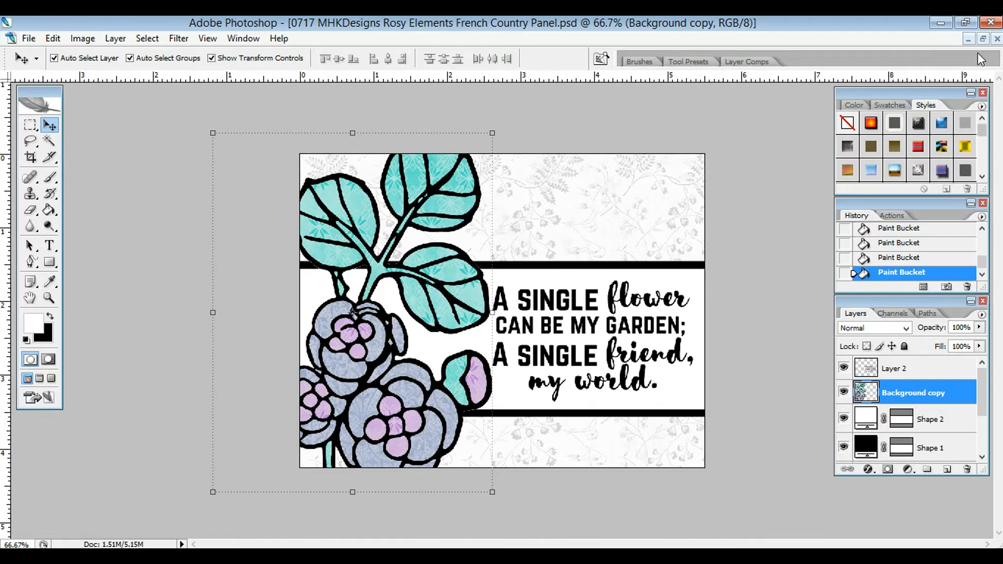
left_click(983, 22)
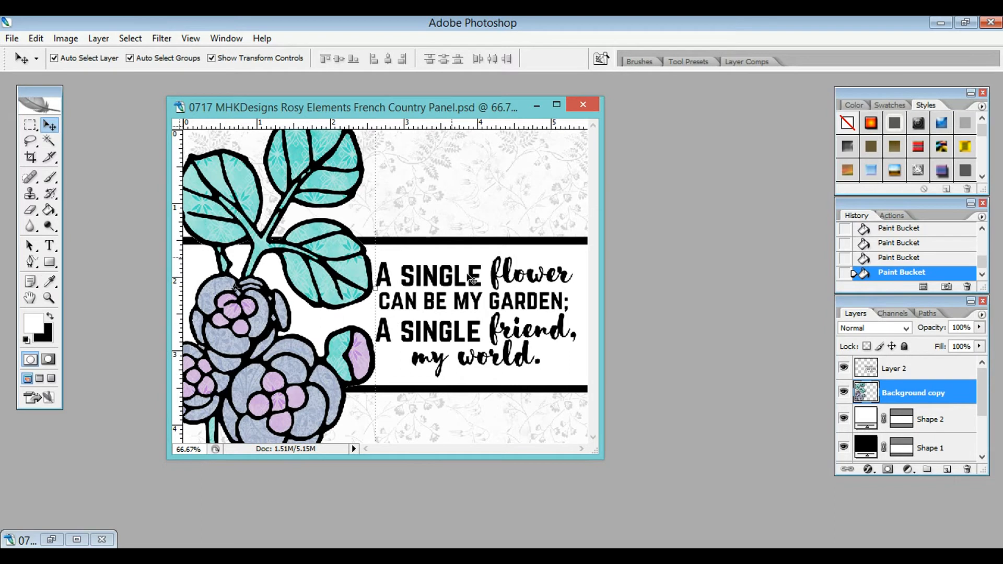
mouse_move(491, 295)
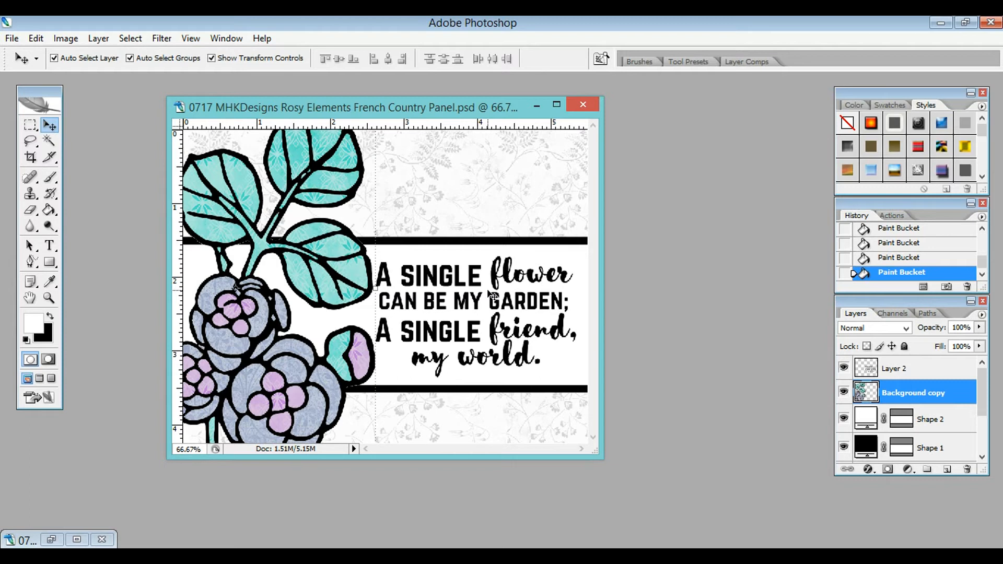
mouse_move(452, 115)
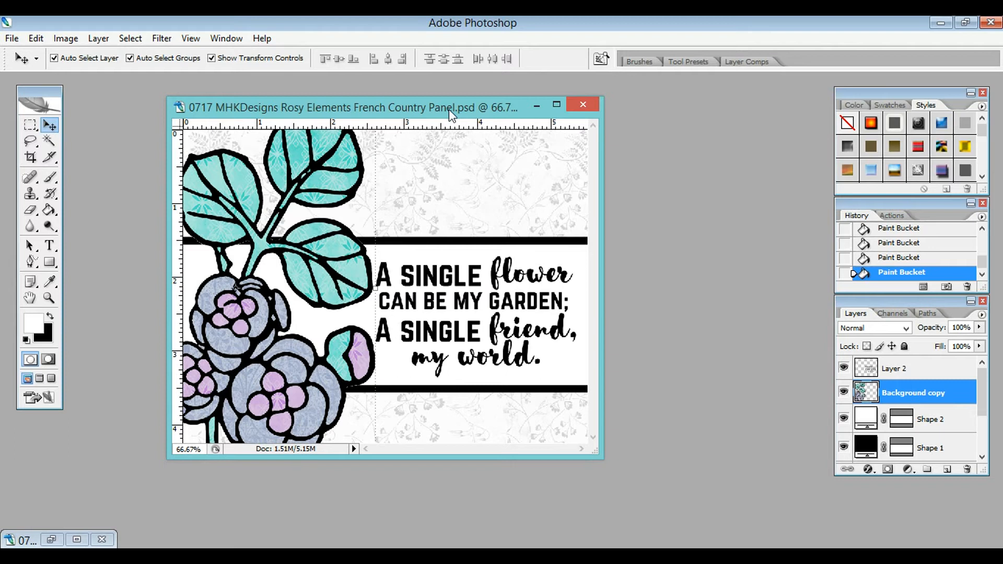
mouse_move(404, 182)
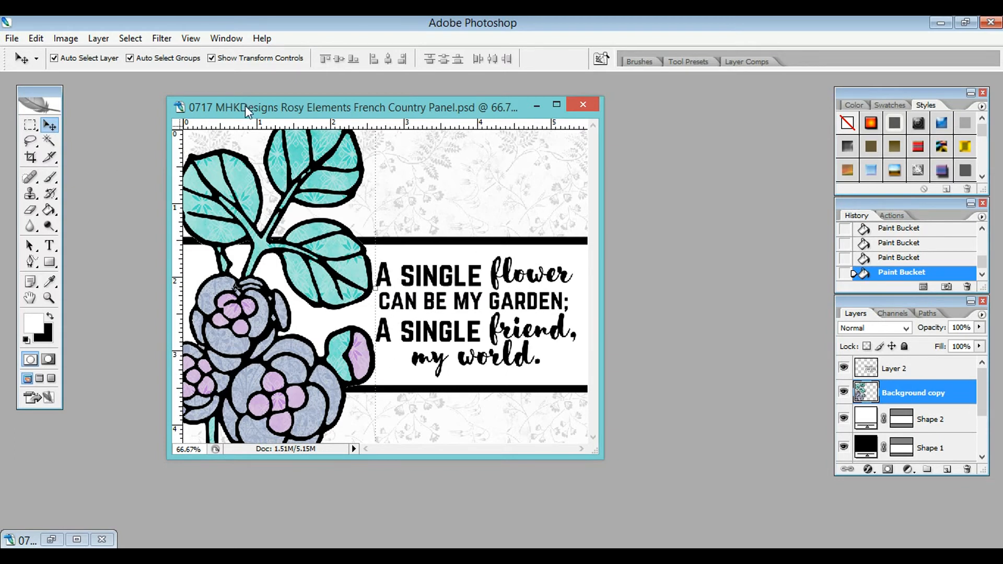
mouse_move(205, 112)
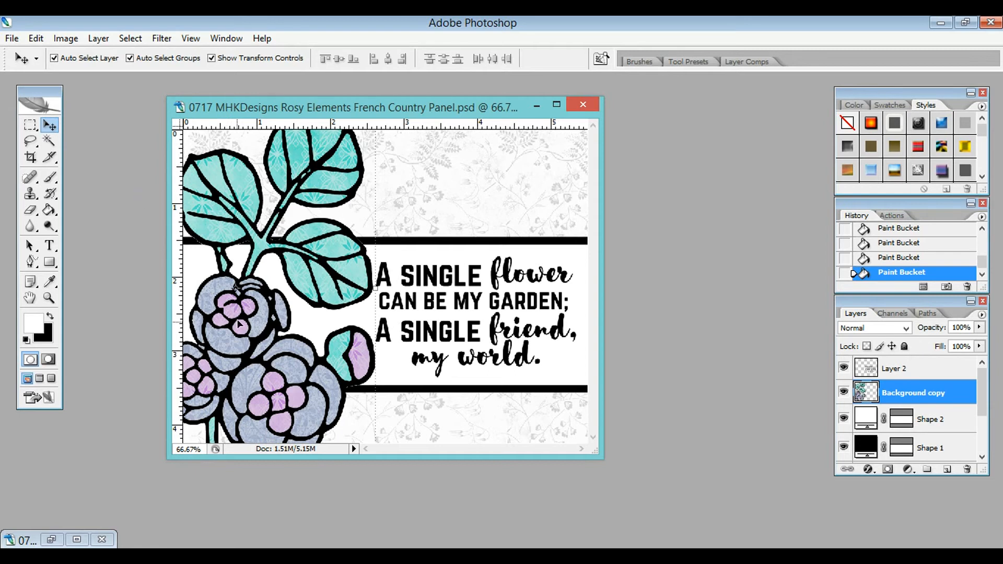
mouse_move(541, 179)
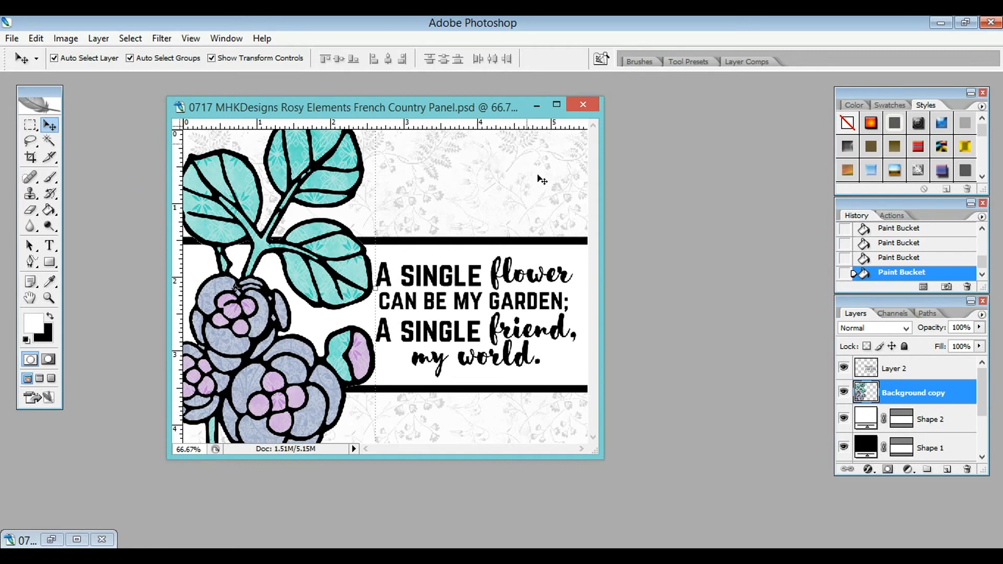
mouse_move(661, 208)
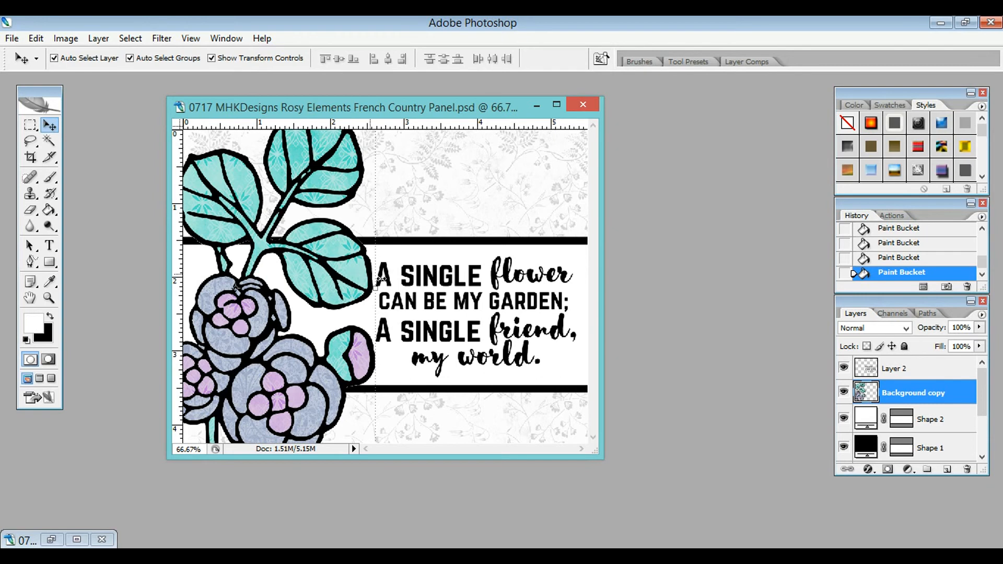
mouse_move(422, 256)
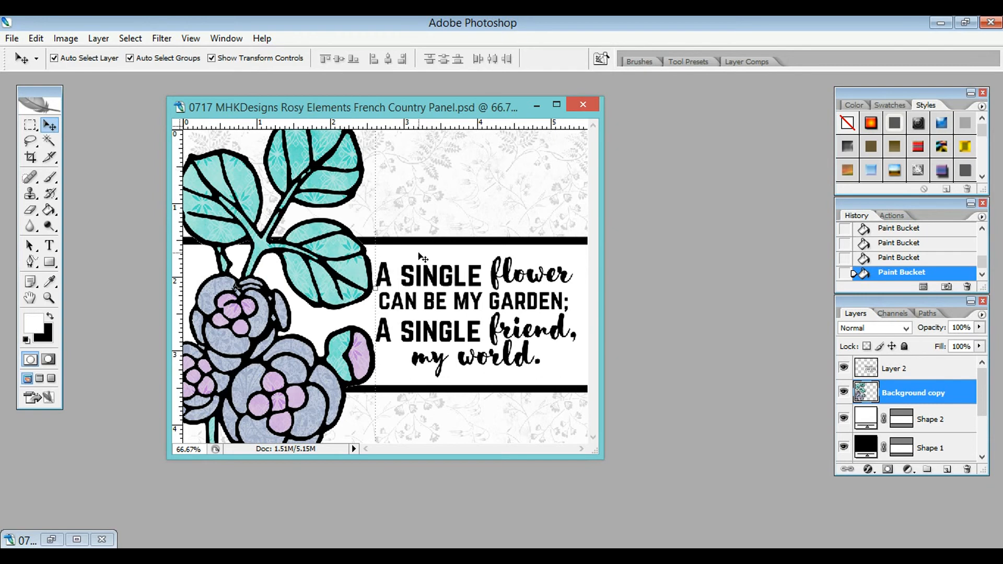
mouse_move(510, 190)
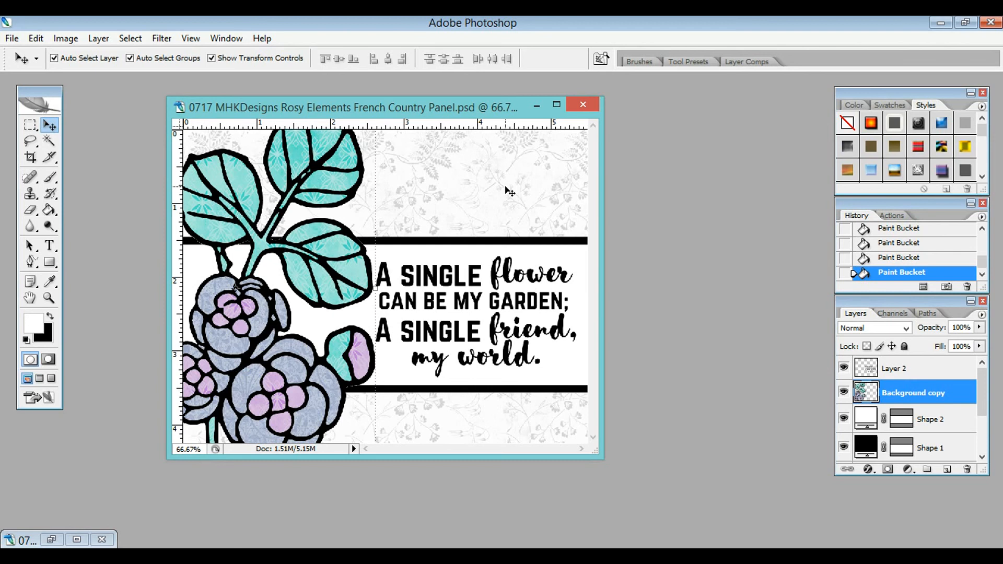
mouse_move(492, 190)
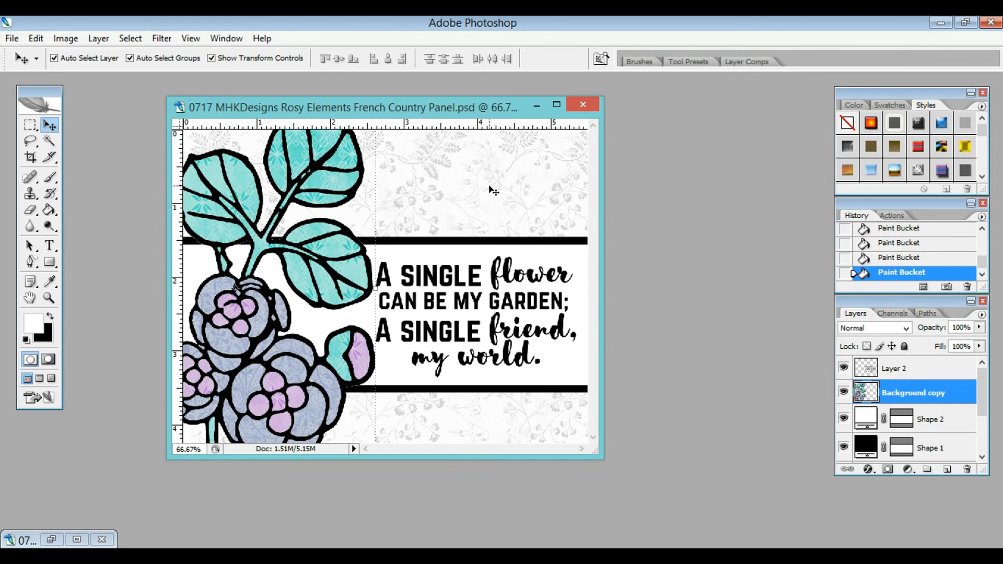